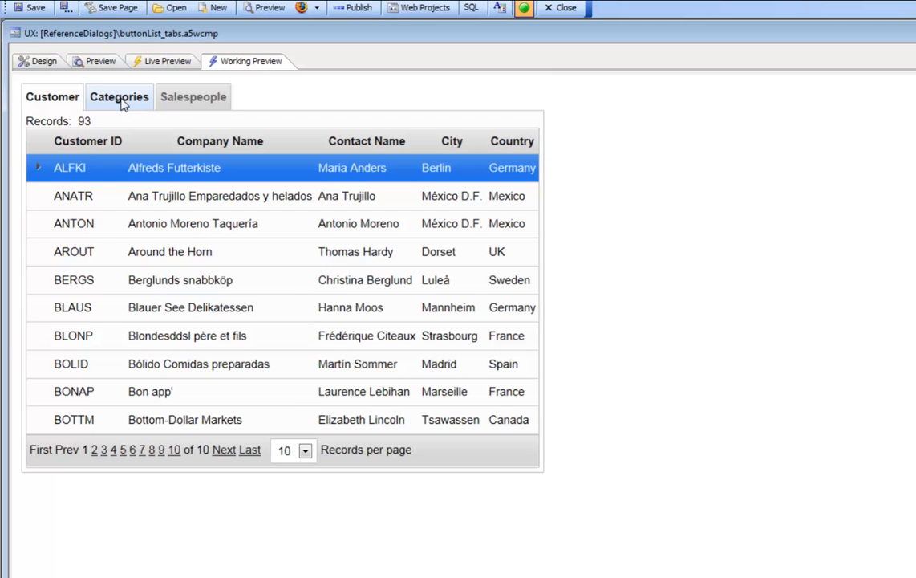
# Check the Salespeople and Customer grids, then create a new control named bl1 above the tabs.
pyautogui.click(192, 96)
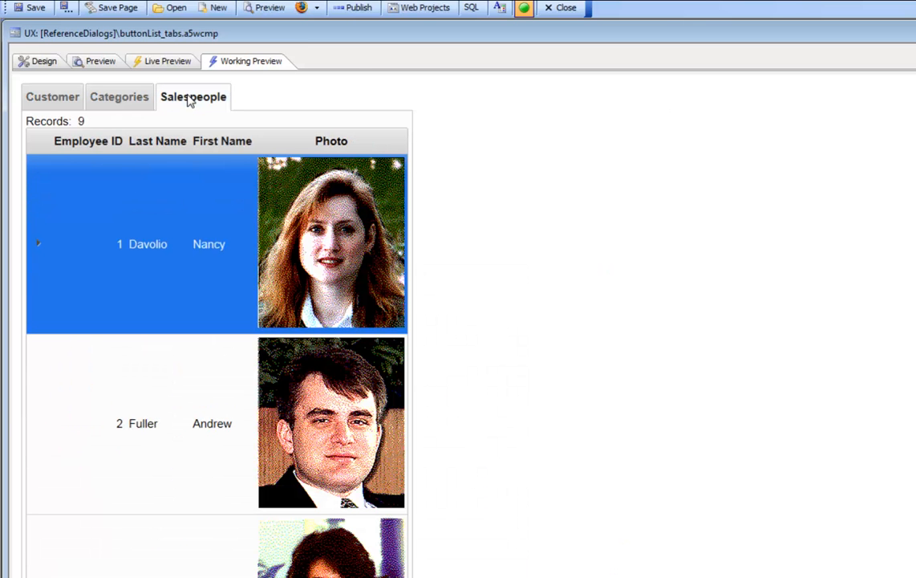
pyautogui.click(52, 96)
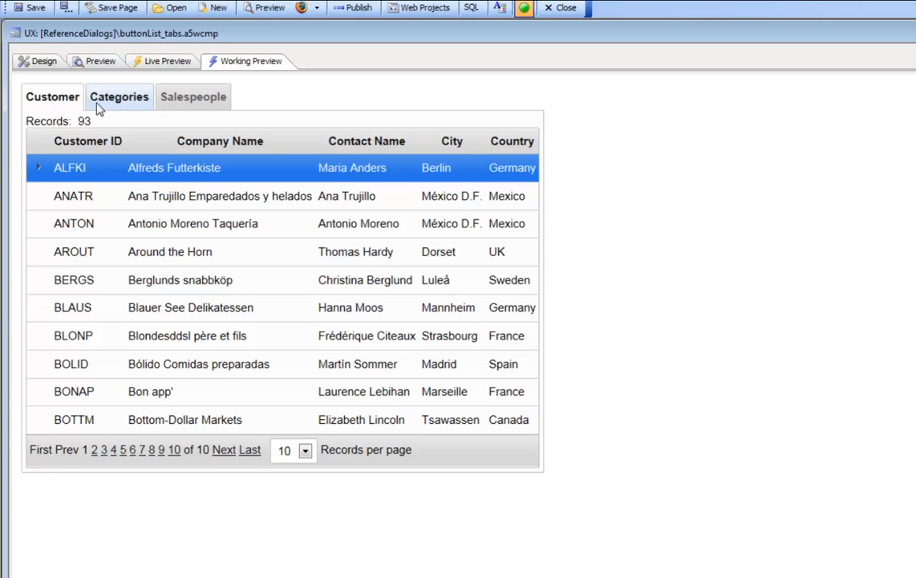
pyautogui.moveTo(141, 112)
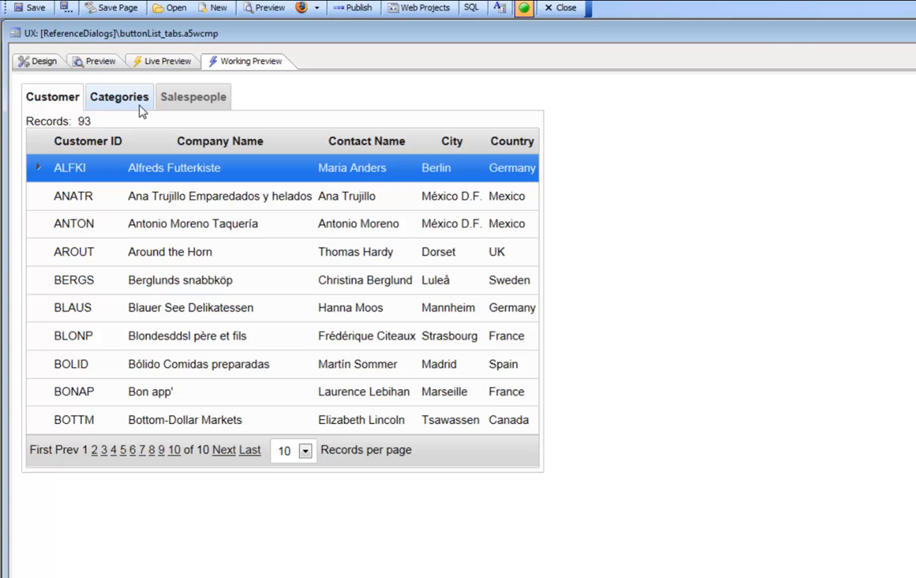
pyautogui.click(40, 60)
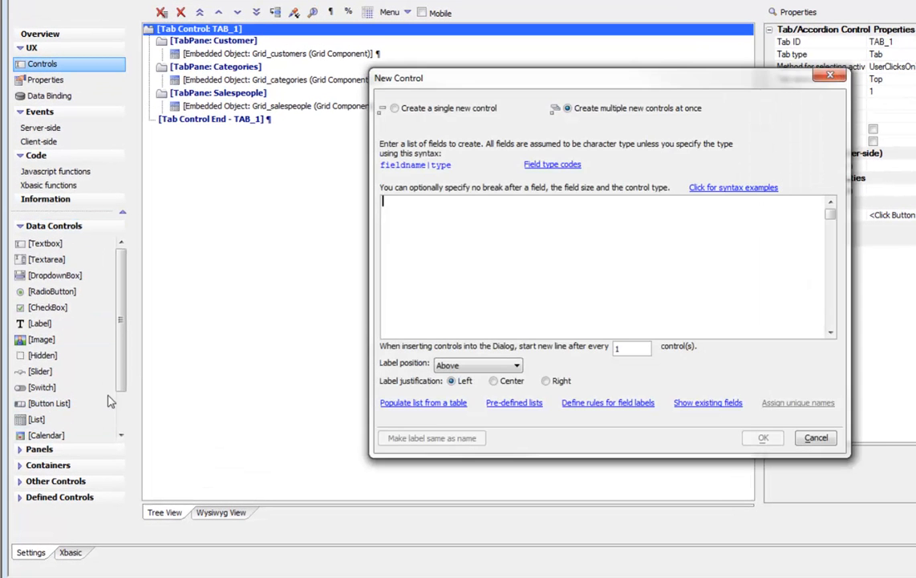
pyautogui.write('b')
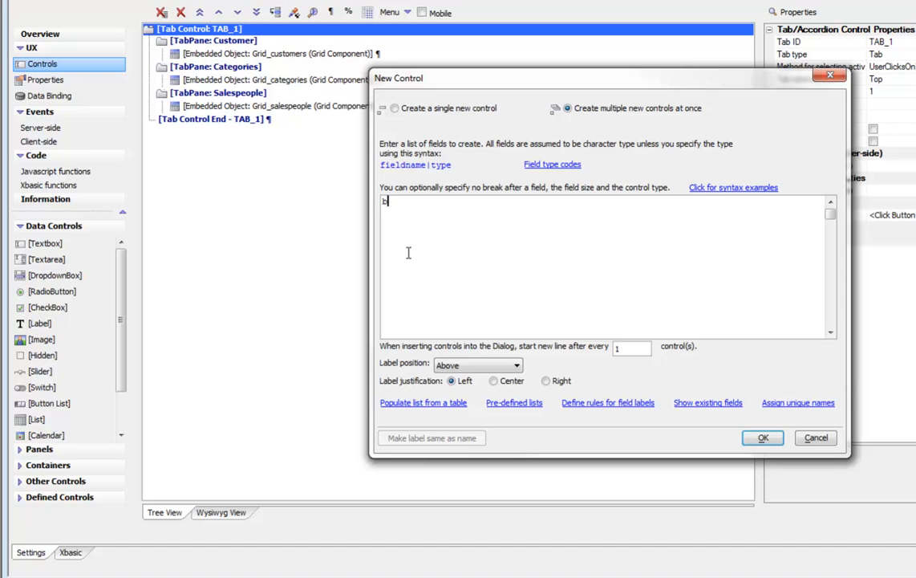
pyautogui.write('11')
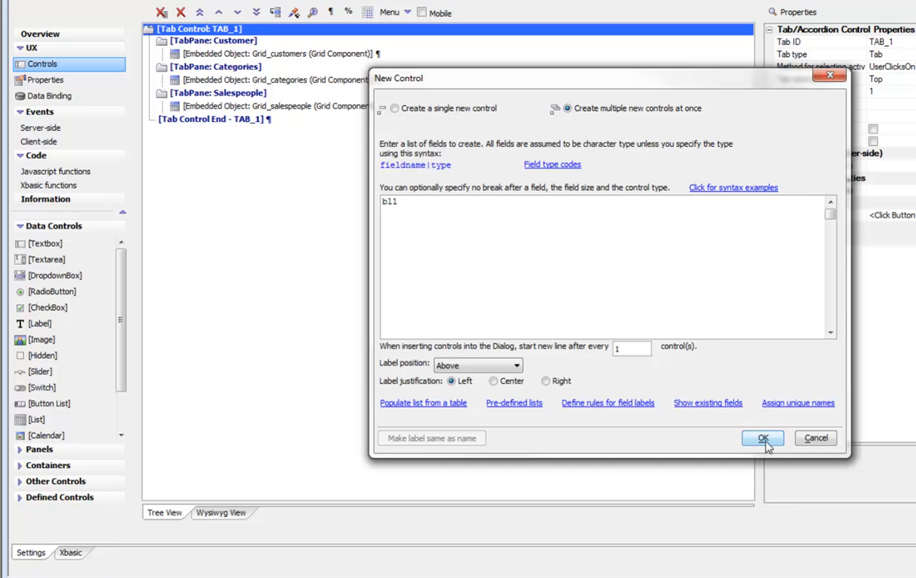
pyautogui.click(762, 438)
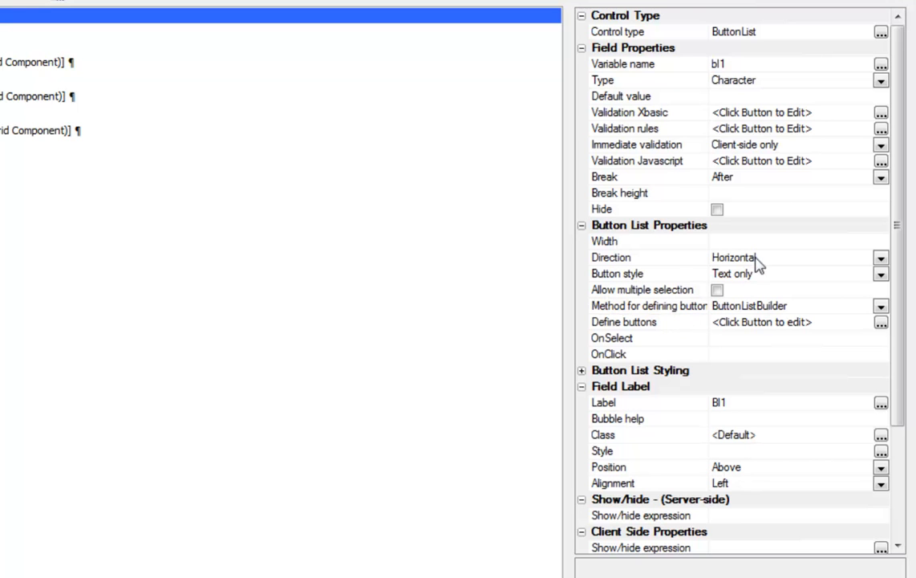
# Review bl1's button direction setting and open its Toolbar Button Builder.
pyautogui.click(634, 257)
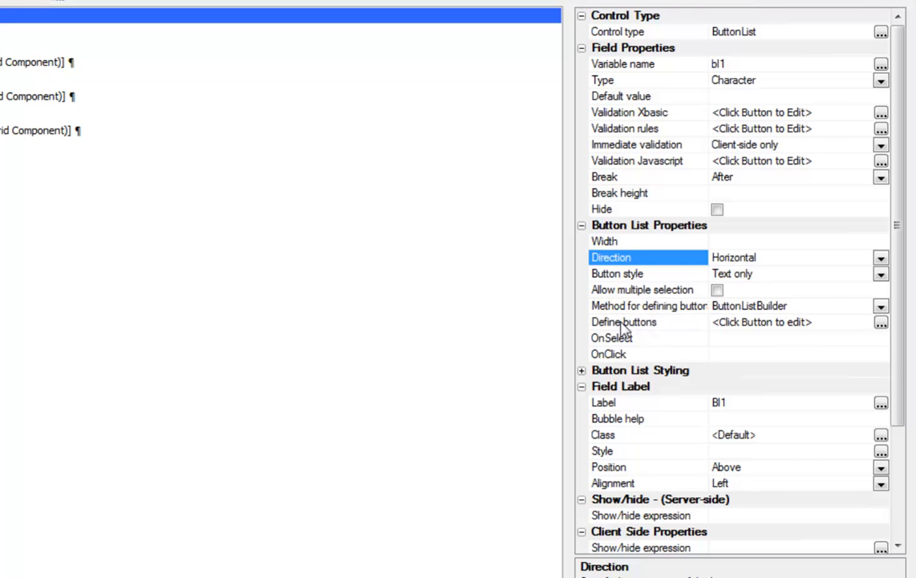
pyautogui.click(624, 321)
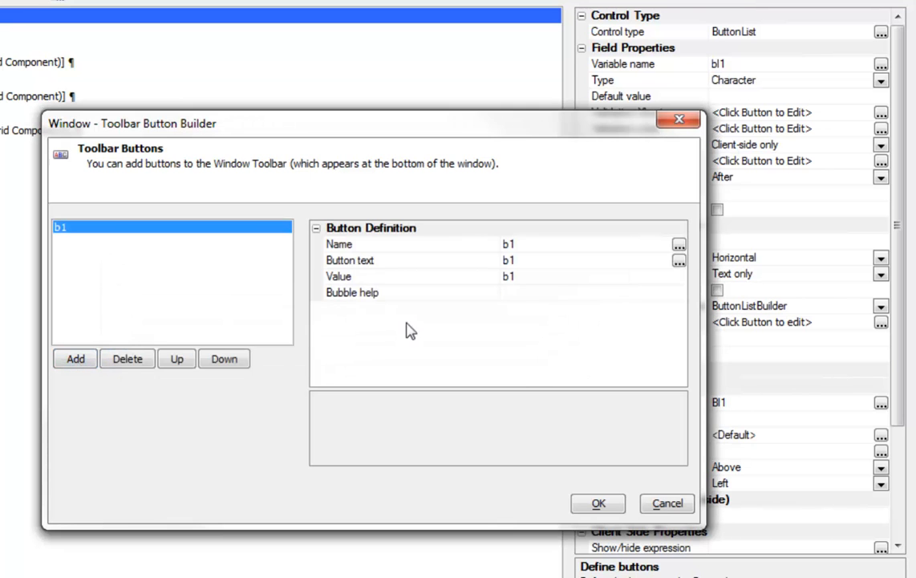
# Add buttons b2 and b3 alongside the default b1.
pyautogui.click(74, 359)
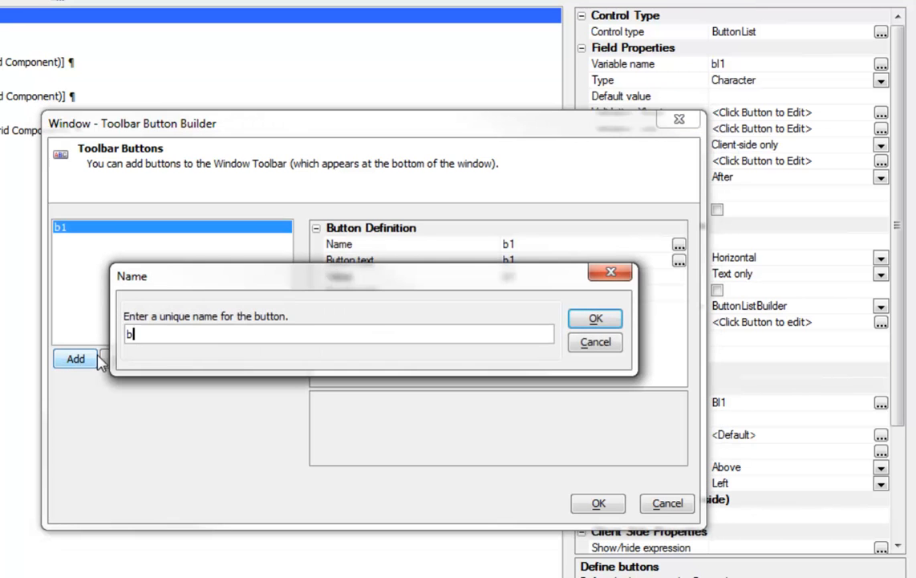
pyautogui.click(595, 319)
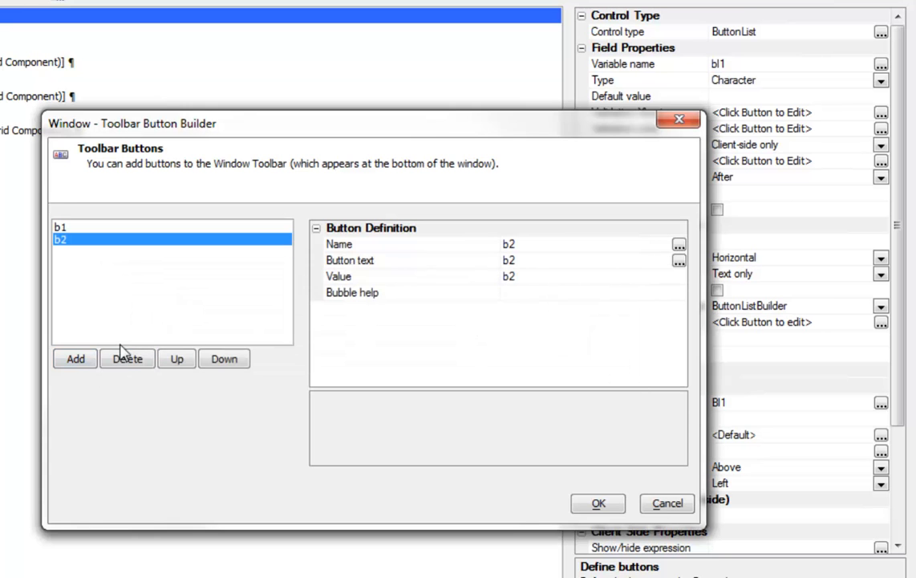
pyautogui.click(74, 358)
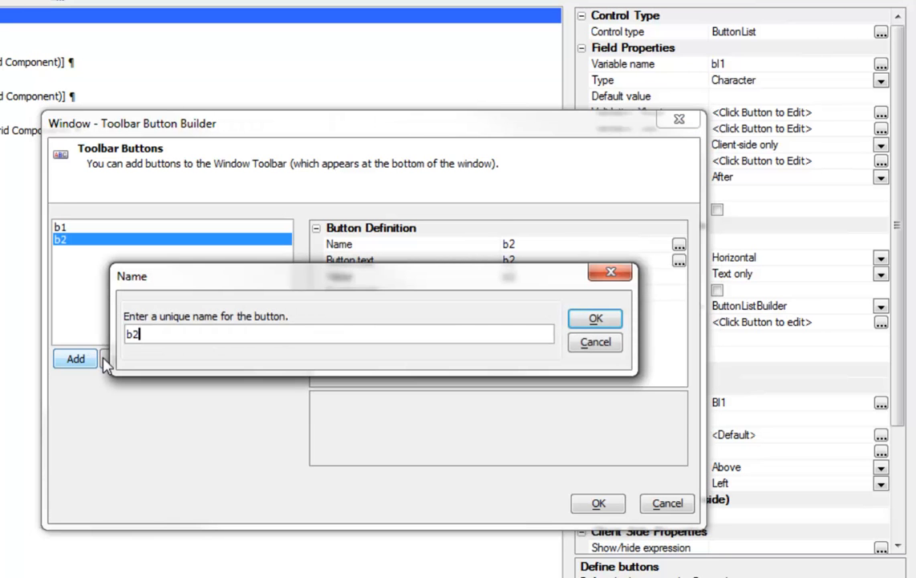
pyautogui.write('3')
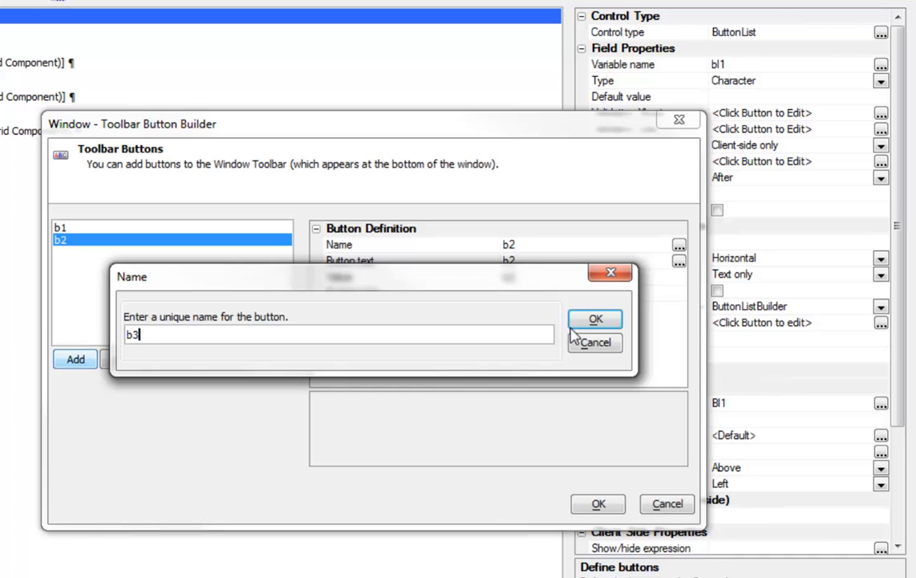
pyautogui.click(595, 319)
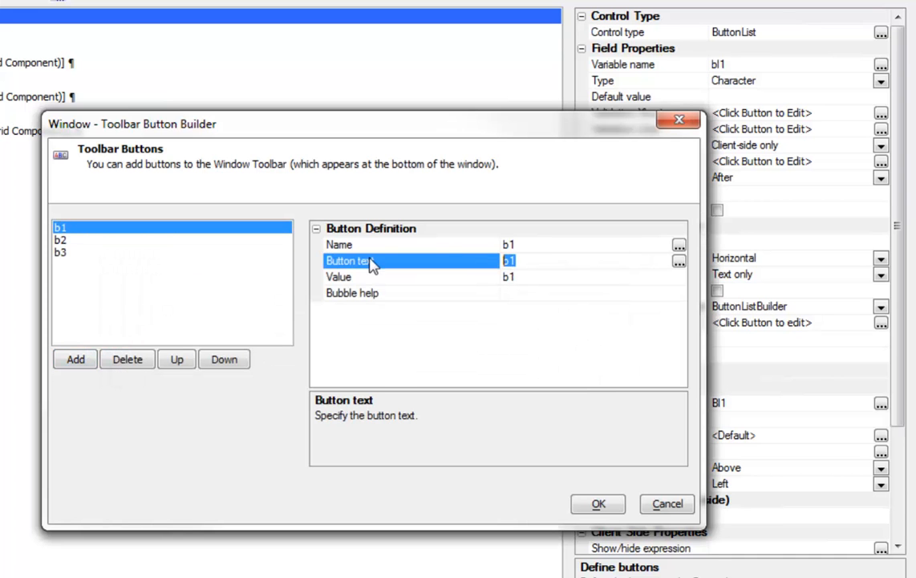
# Set button b1's text to Customers and its value to customers.
pyautogui.write('Customers')
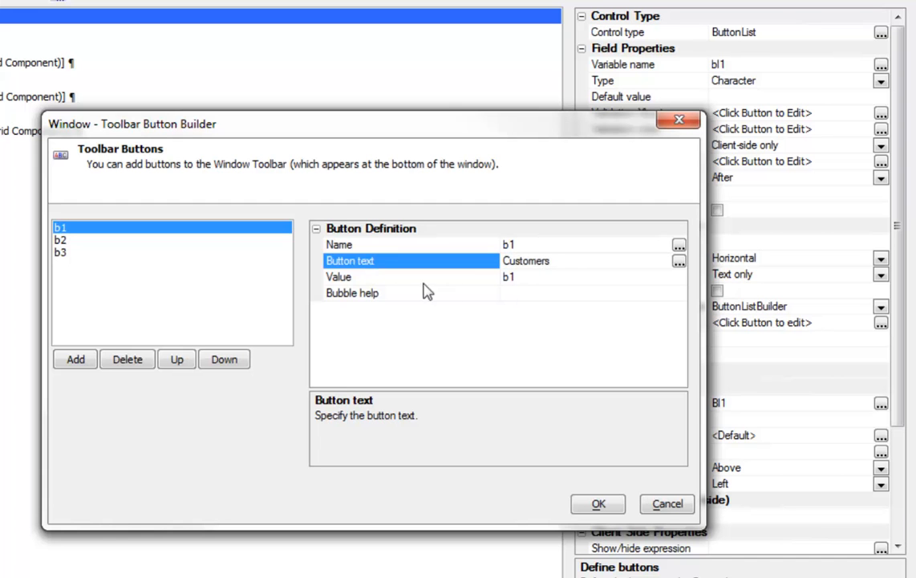
pyautogui.click(337, 276)
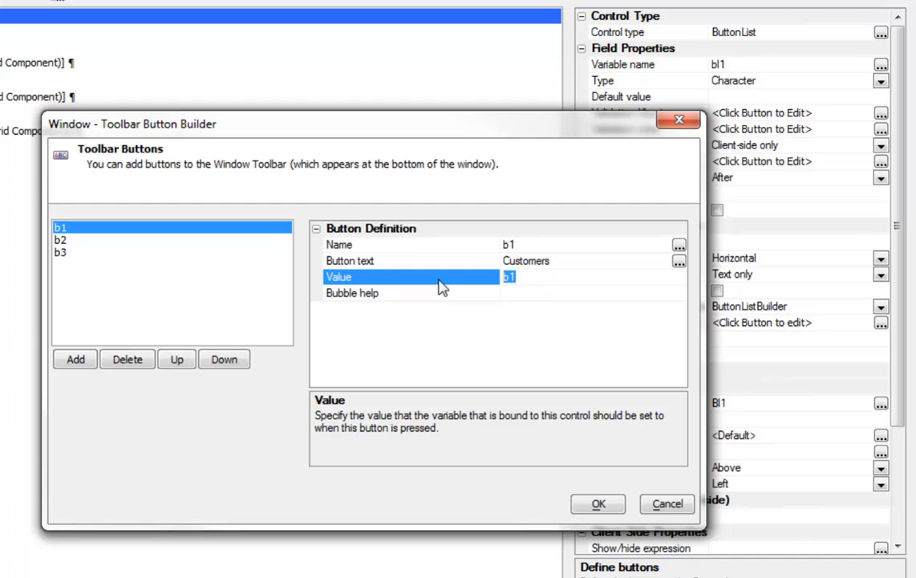
pyautogui.write('customers')
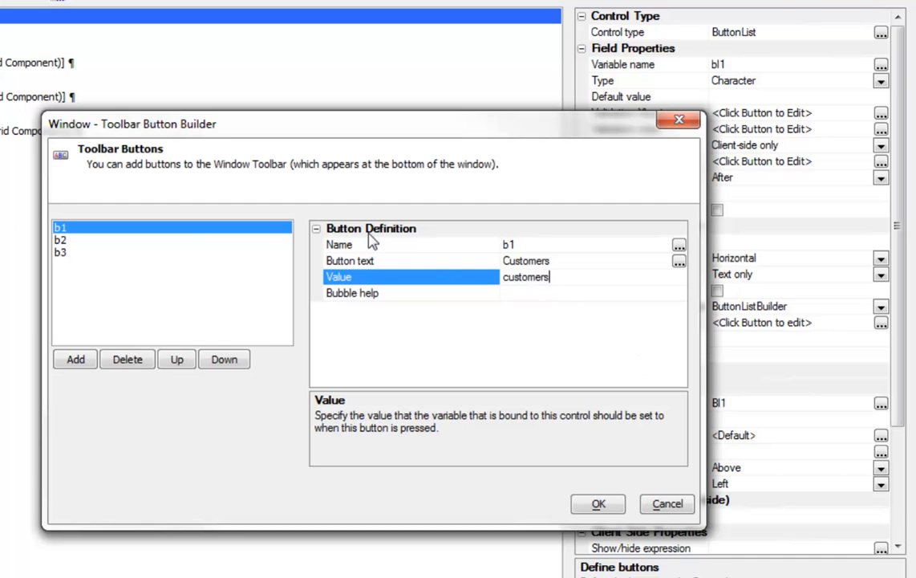
# Set button b2's text to Categories and its value to categories.
pyautogui.click(61, 239)
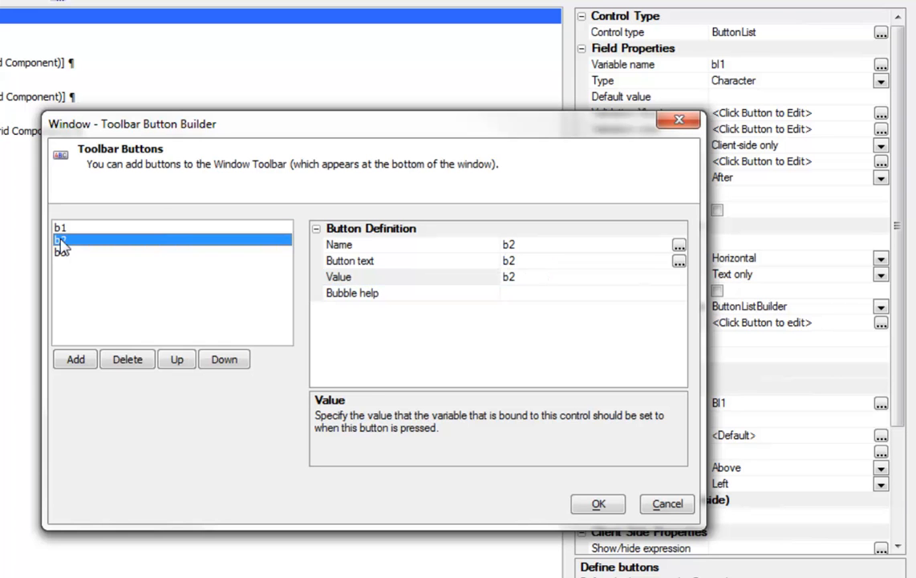
pyautogui.click(349, 260)
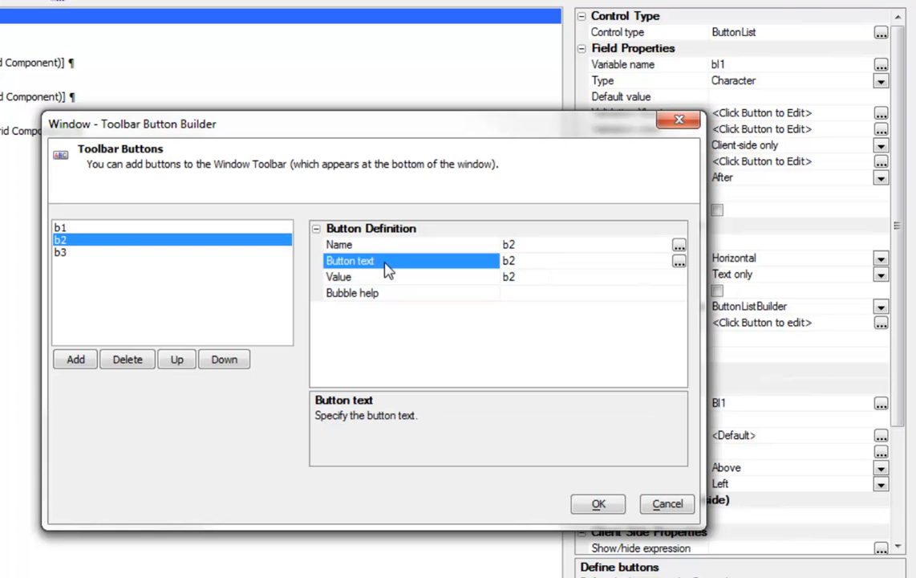
pyautogui.write('Categorie')
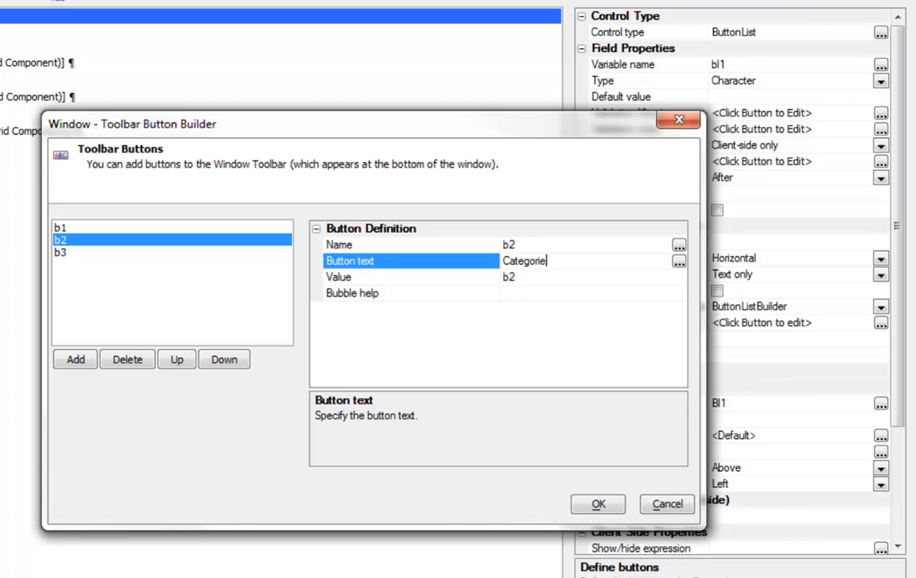
pyautogui.click(410, 277)
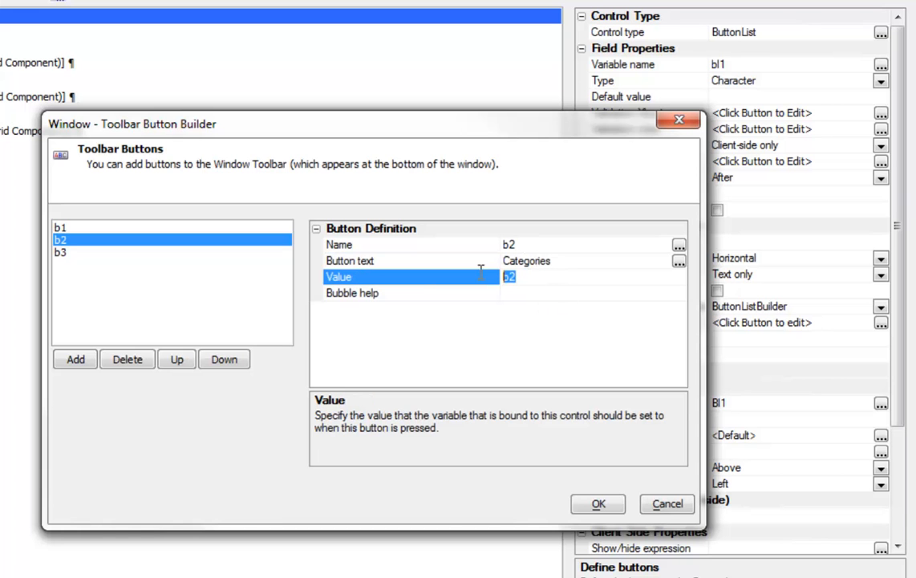
pyautogui.write('categories')
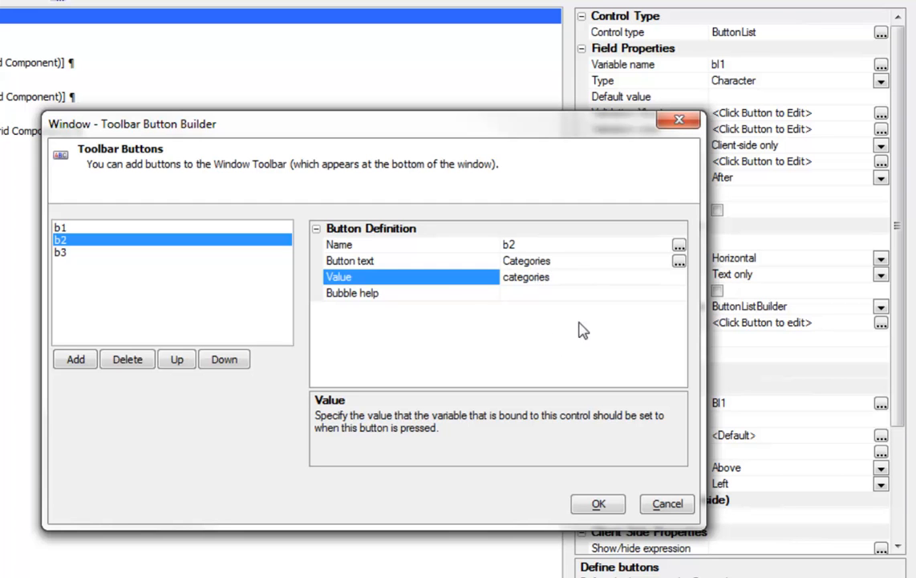
# Set button b3's text to Salespeople.
pyautogui.click(61, 251)
pyautogui.write('Sal')
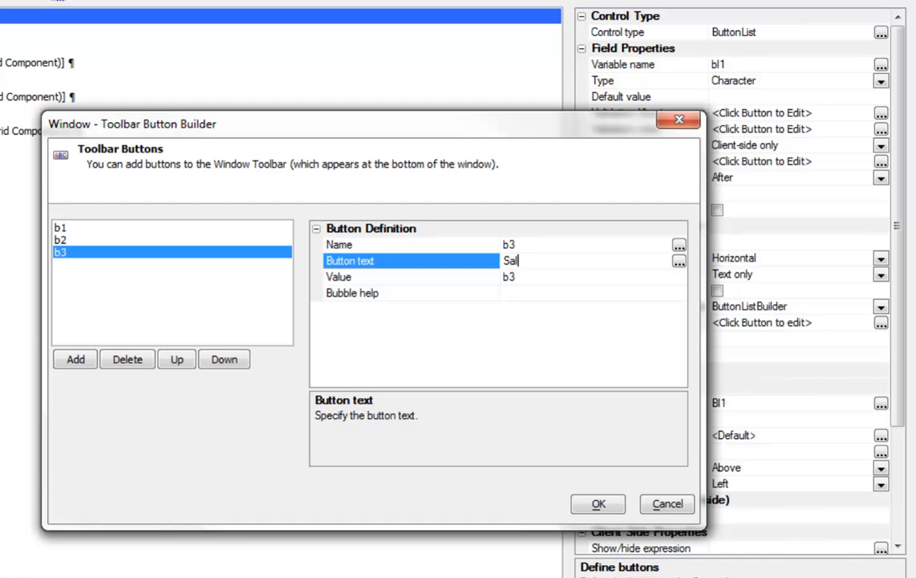
pyautogui.write('esp')
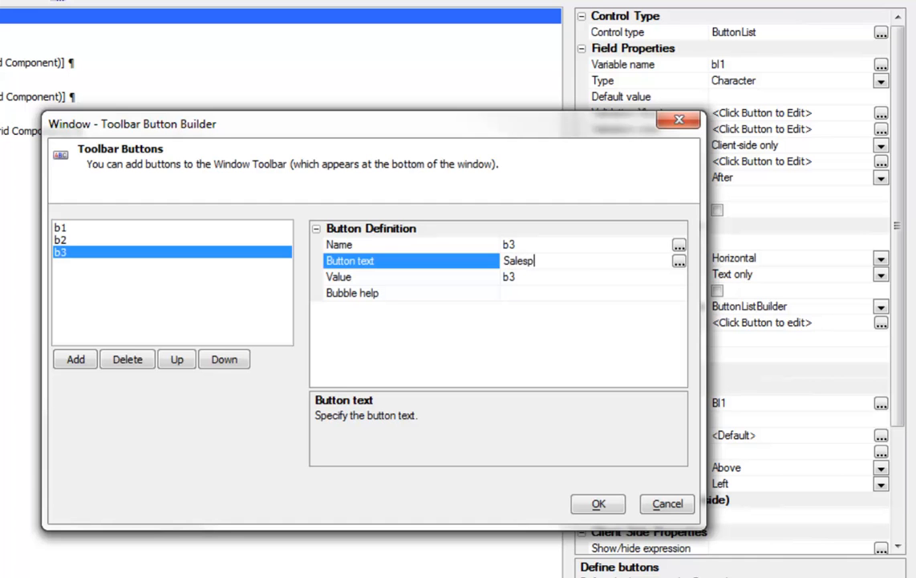
pyautogui.write('eople')
pyautogui.click(594, 277)
pyautogui.write('sales')
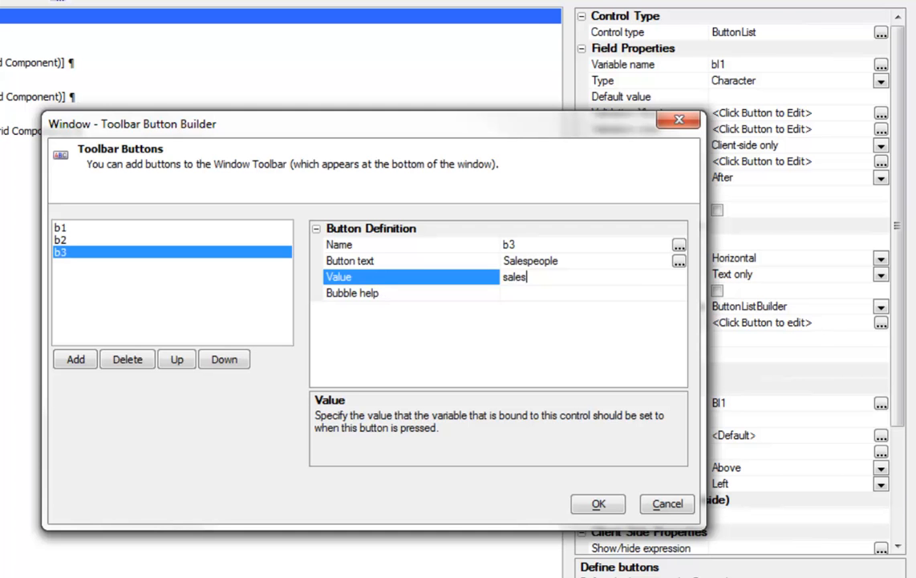
# Give b3 the value salespeople, apply the buttons, preview them, then adjust bl1's label position.
pyautogui.write('people')
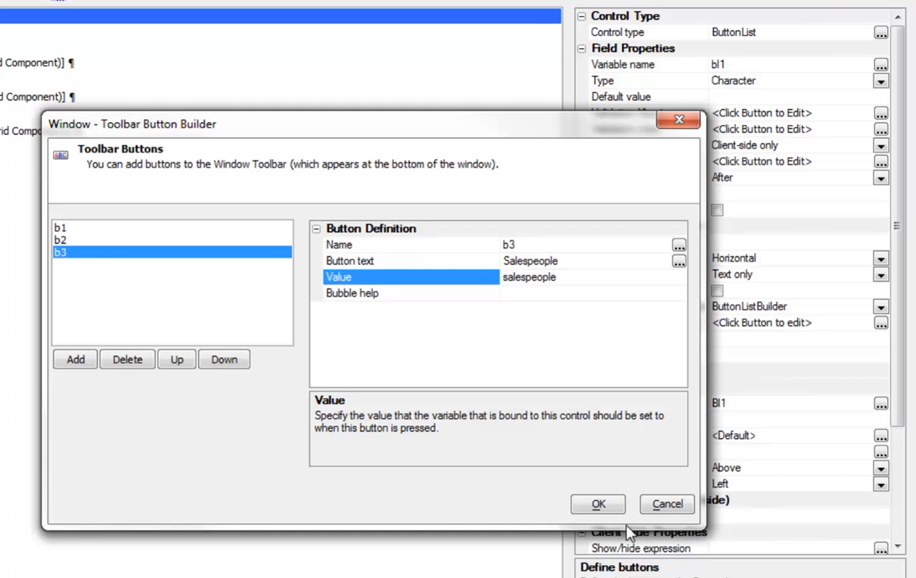
pyautogui.click(598, 503)
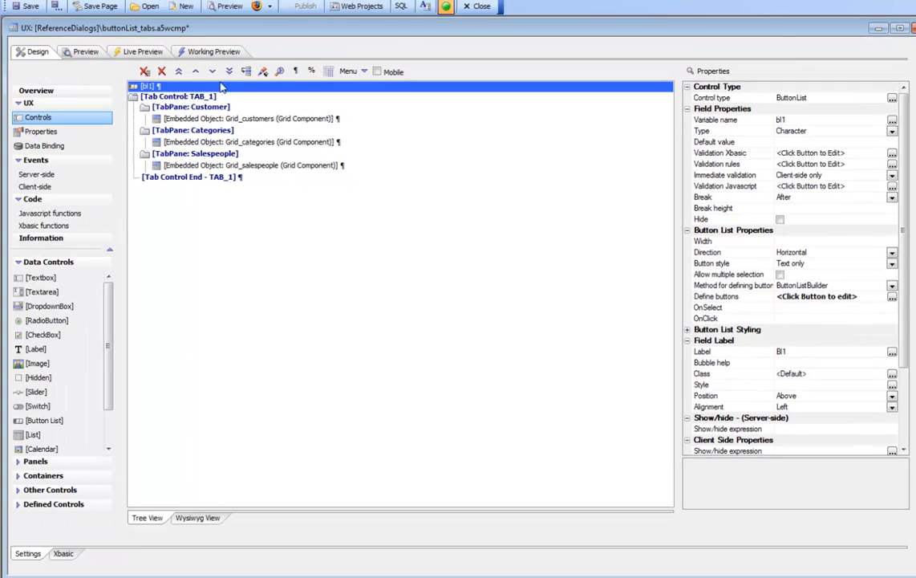
pyautogui.click(209, 52)
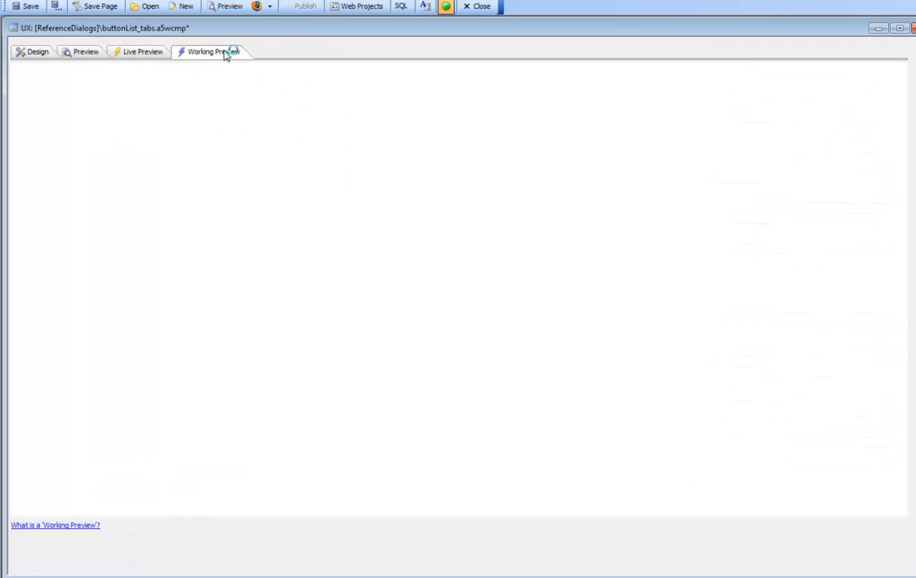
pyautogui.click(211, 52)
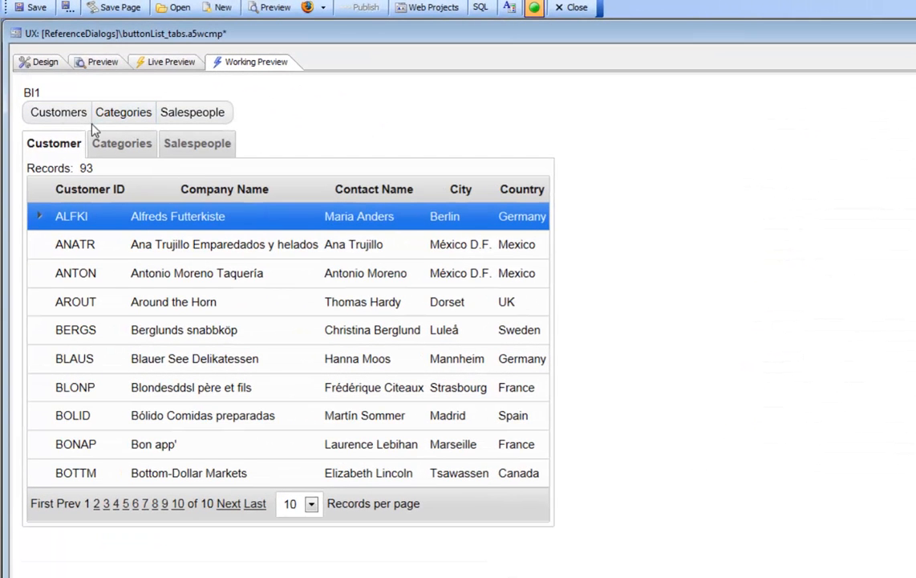
pyautogui.click(45, 62)
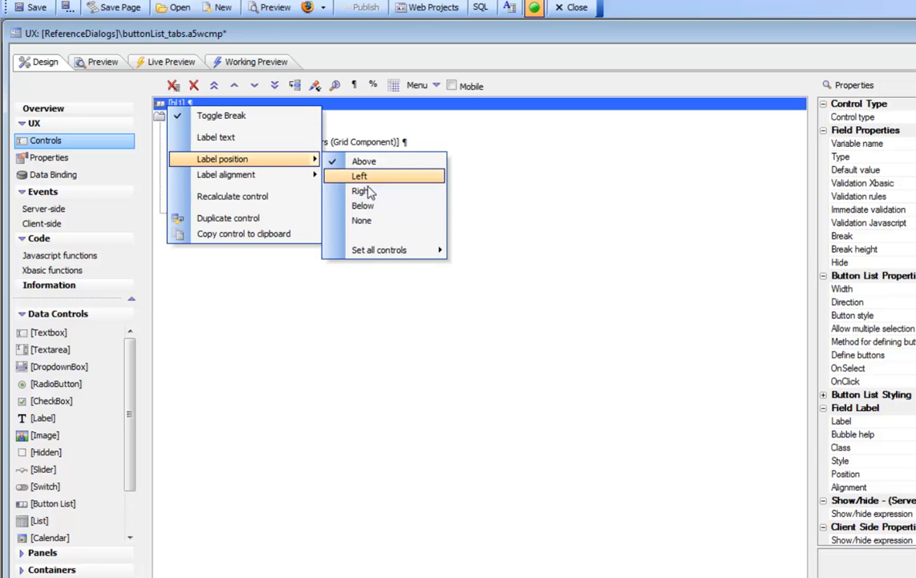
pyautogui.click(358, 176)
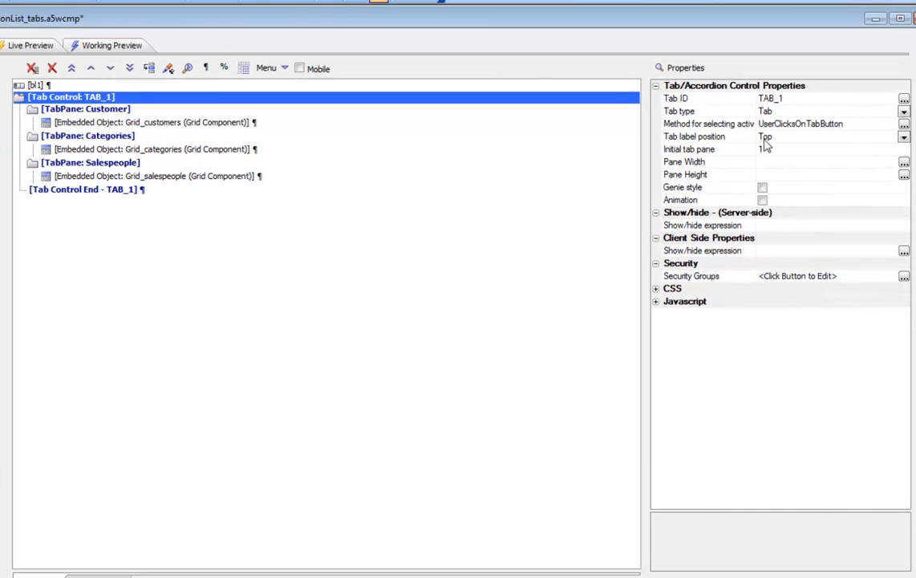
# Set TAB_1's method for selecting the active tab pane to Automatic.
pyautogui.click(904, 124)
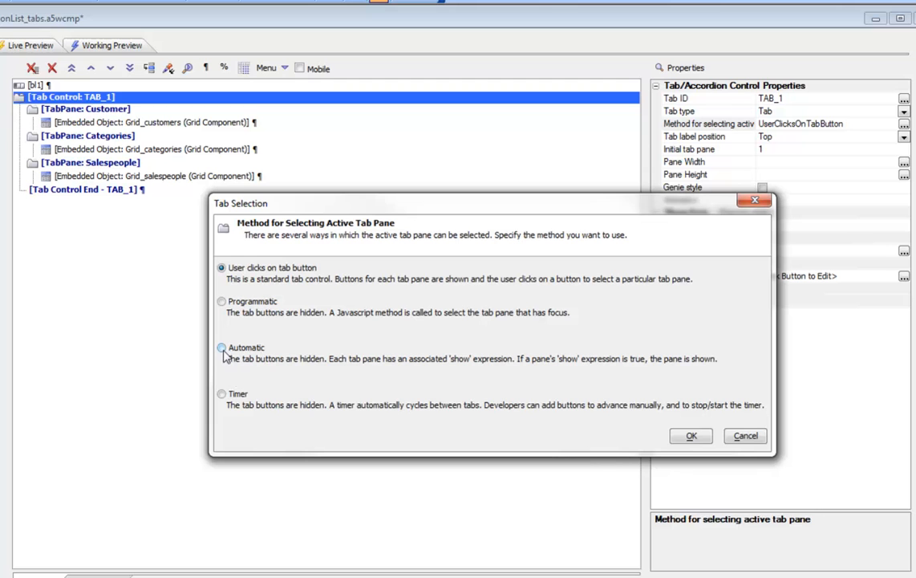
pyautogui.click(222, 348)
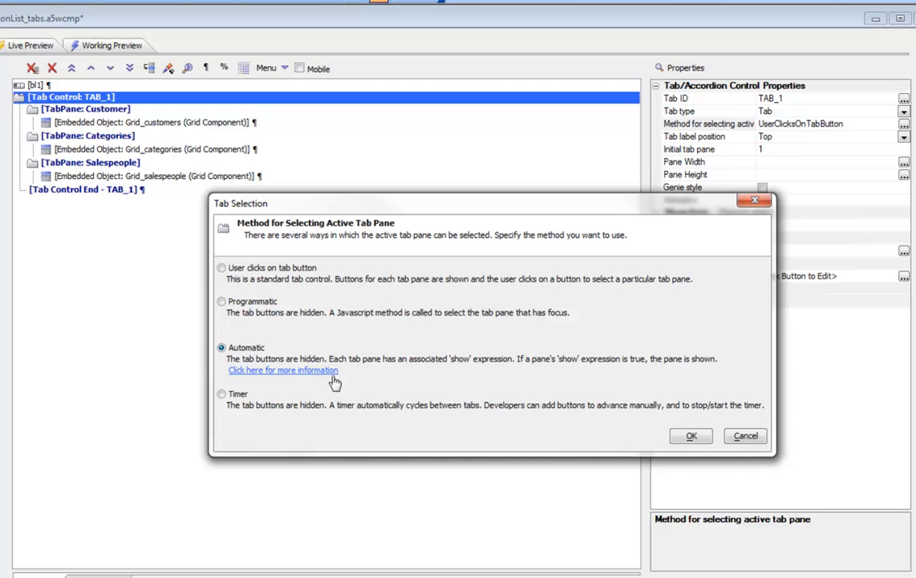
pyautogui.click(690, 436)
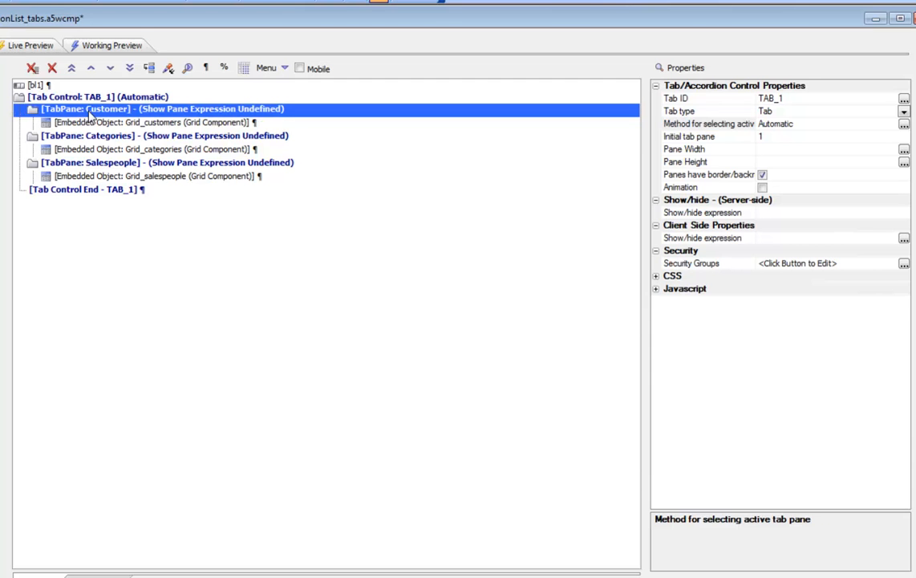
# Give the Customer pane the show expression bl1 = "customers" and copy it.
pyautogui.click(85, 109)
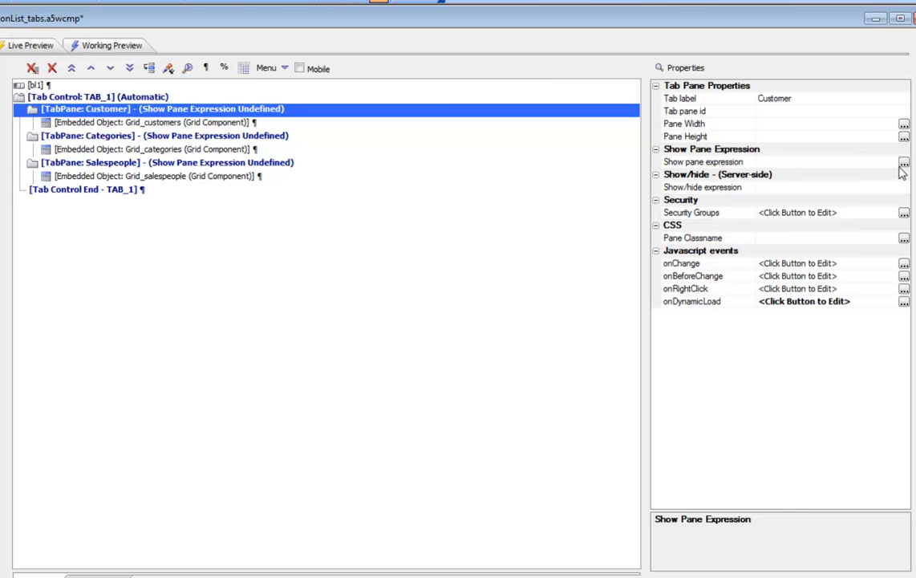
pyautogui.click(905, 187)
pyautogui.write('bl1')
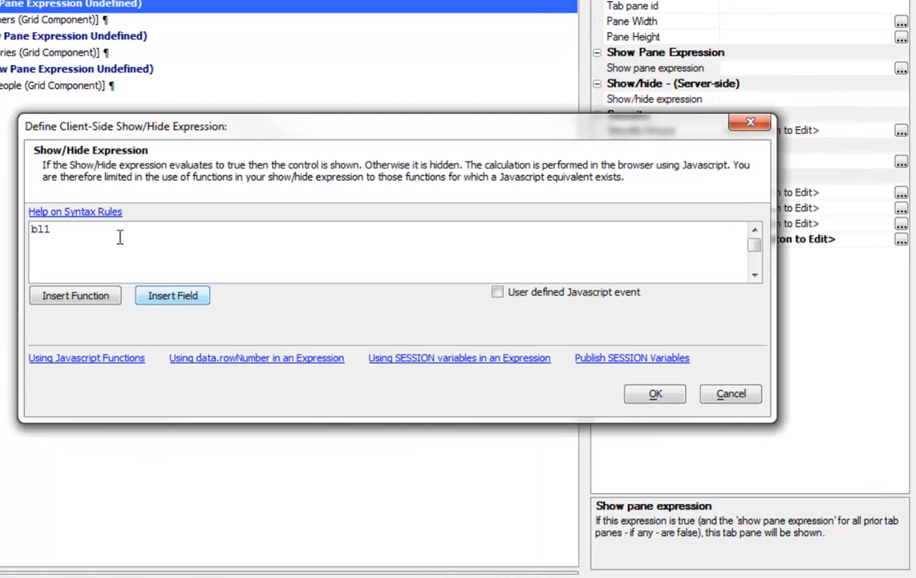
pyautogui.write('=')
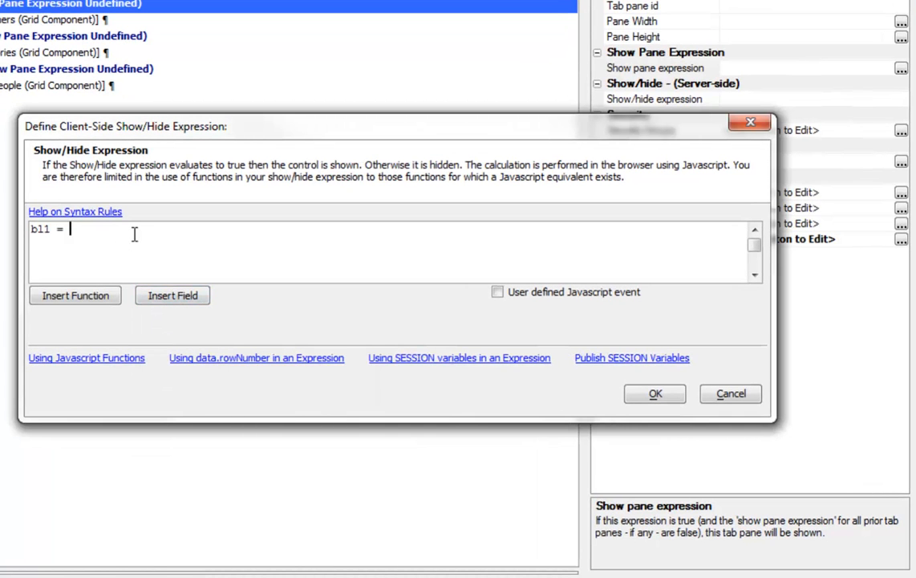
pyautogui.write('"custo')
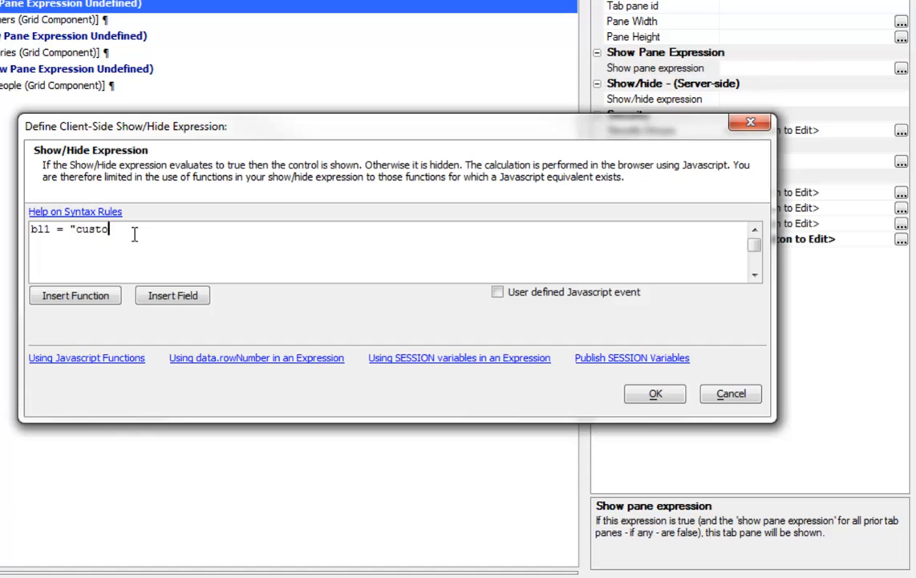
pyautogui.write('mers"')
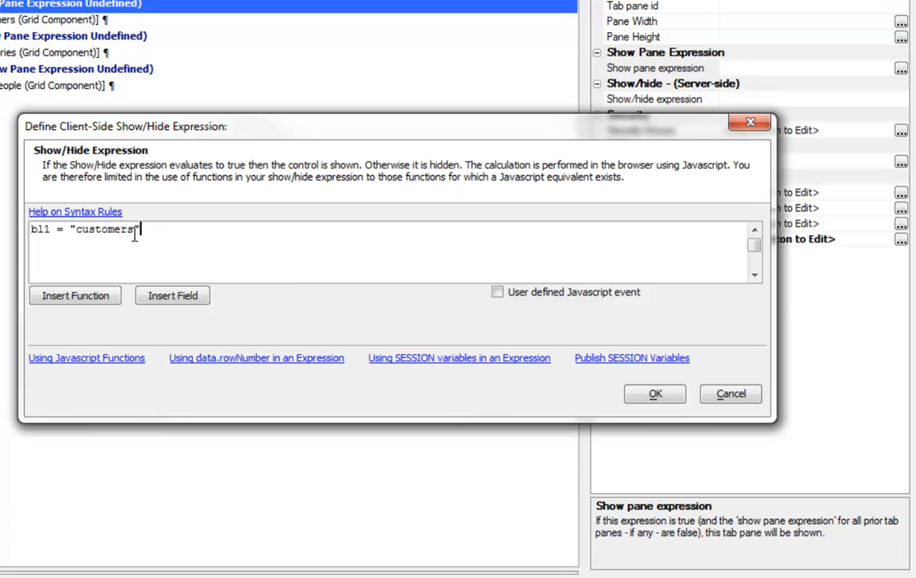
pyautogui.tripleClick(84, 229)
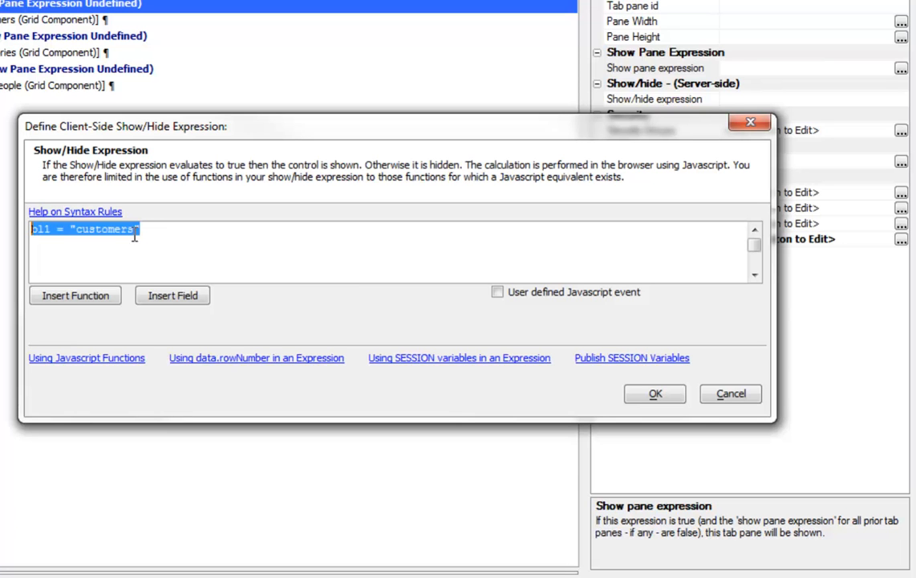
pyautogui.click(654, 393)
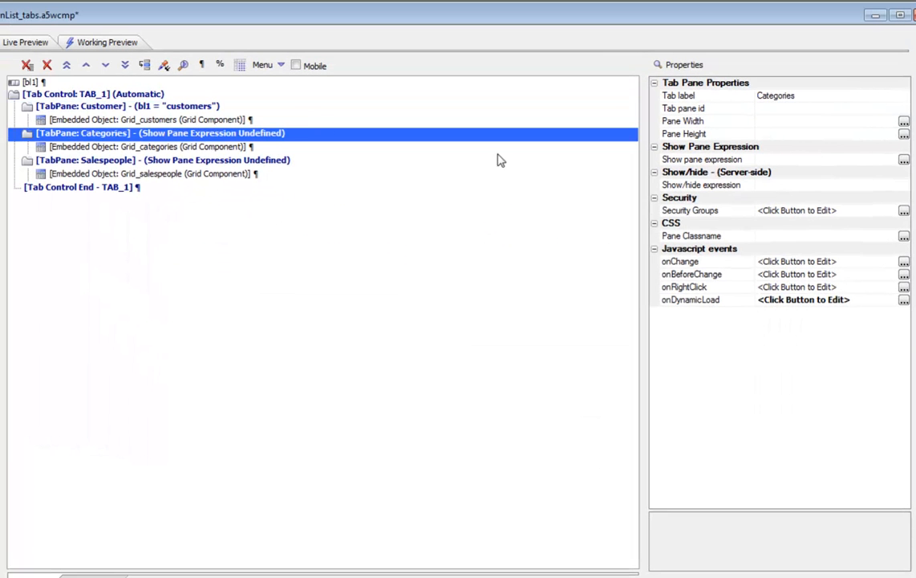
# Paste the show expression into the Categories pane, adapting it, then select the Salespeople pane.
pyautogui.click(710, 158)
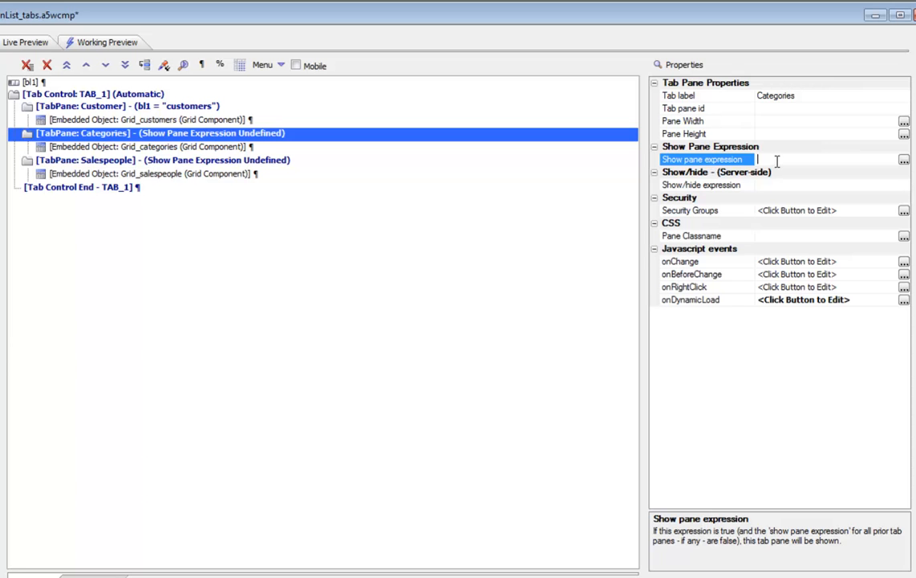
pyautogui.write('bl1 = "customers"')
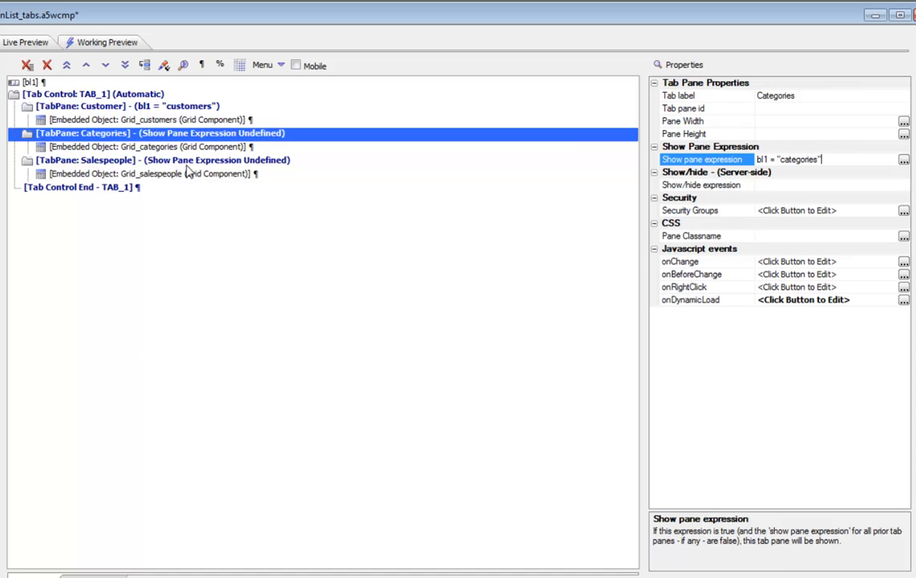
pyautogui.click(160, 159)
pyautogui.write('bl1 = "salespeople"')
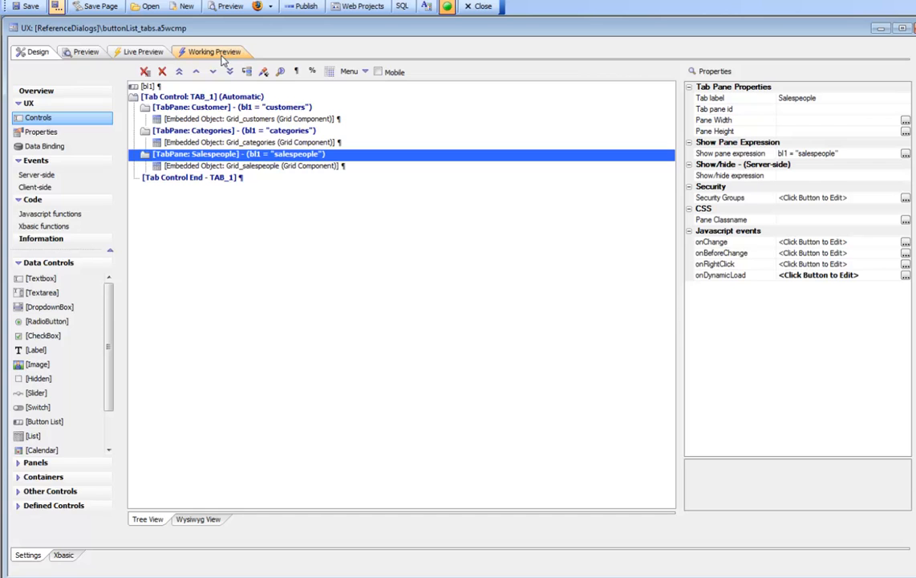
# In Working Preview, click Customers, Categories, Salespeople and Customers again to verify each grid.
pyautogui.click(211, 51)
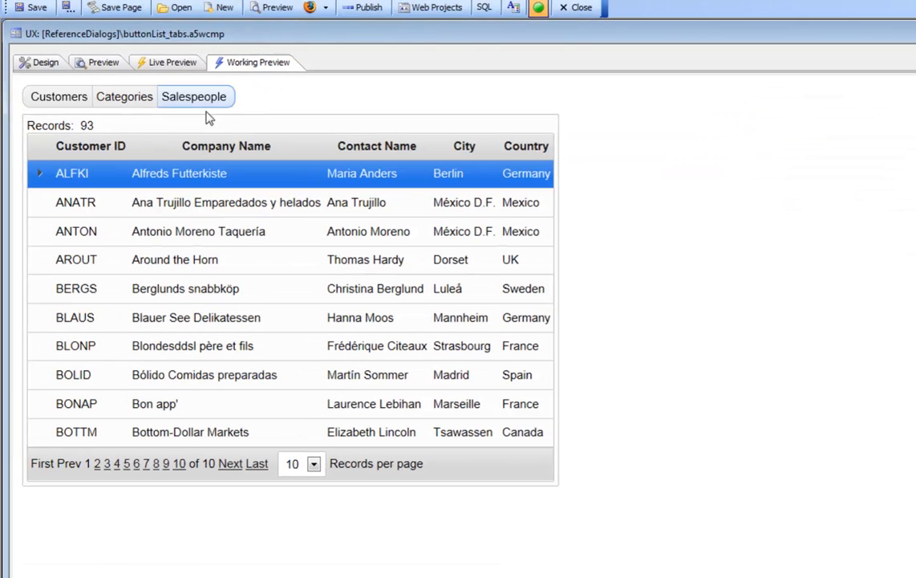
pyautogui.click(57, 96)
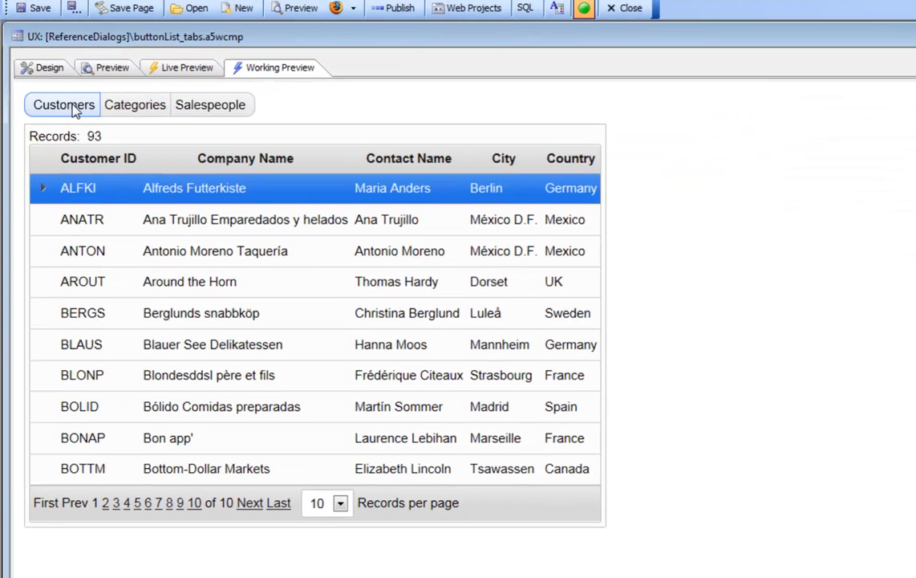
pyautogui.click(135, 104)
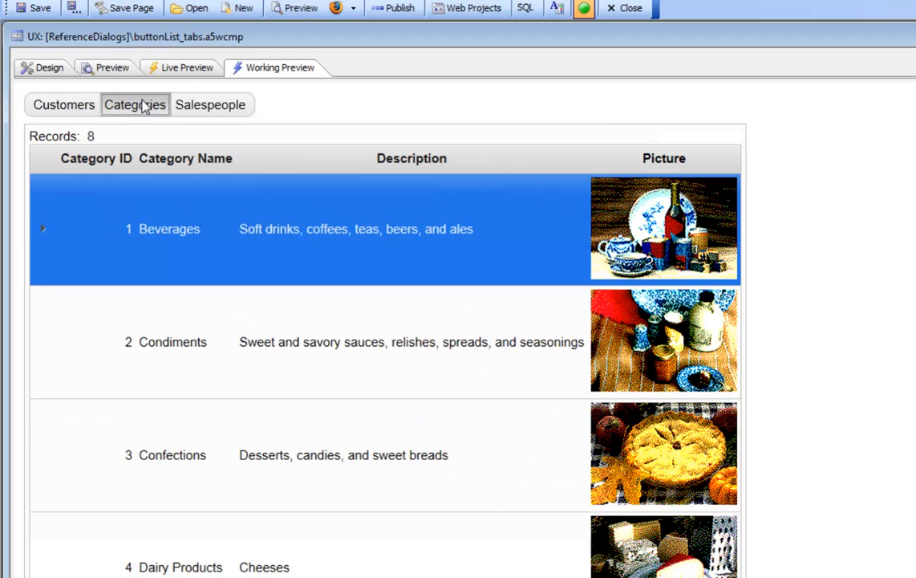
pyautogui.click(210, 105)
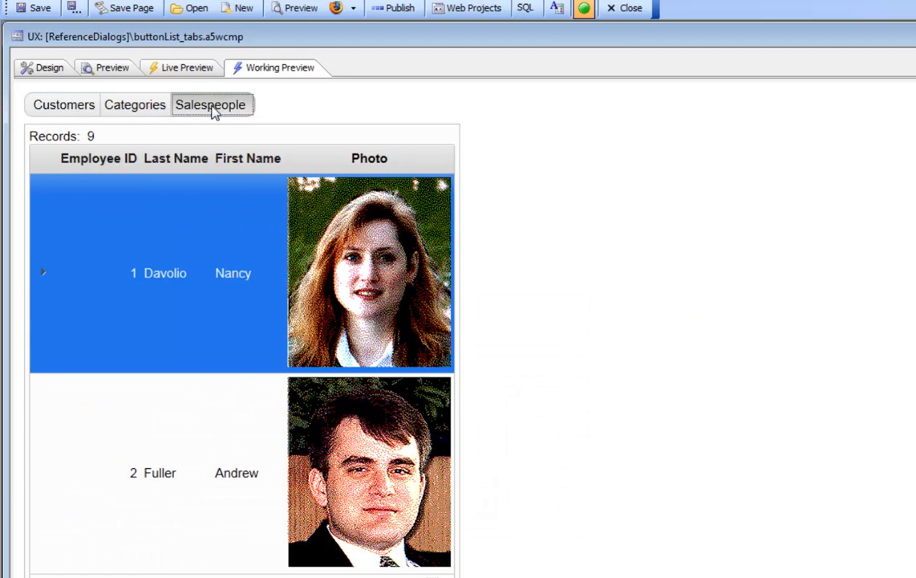
pyautogui.click(64, 105)
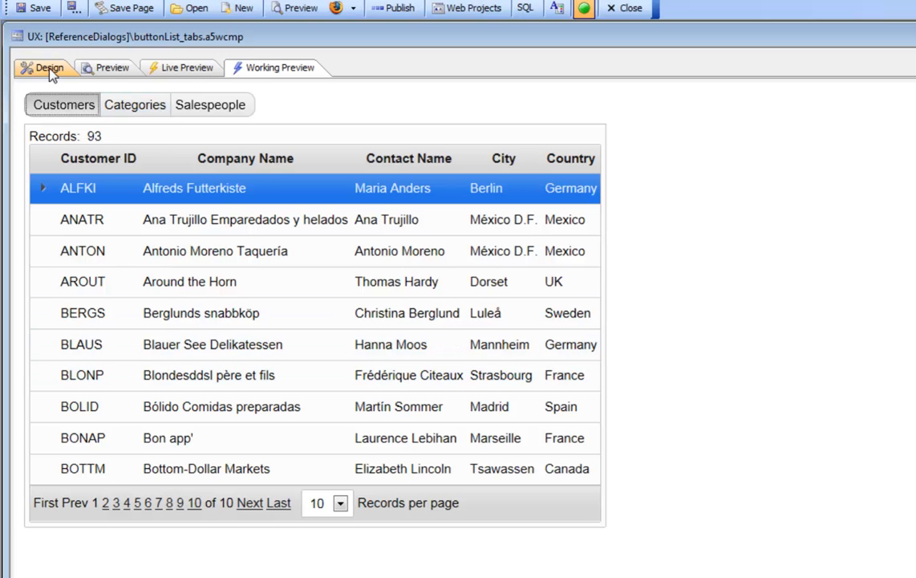
# Set bl1's default value to customers and refresh the Working Preview.
pyautogui.click(47, 67)
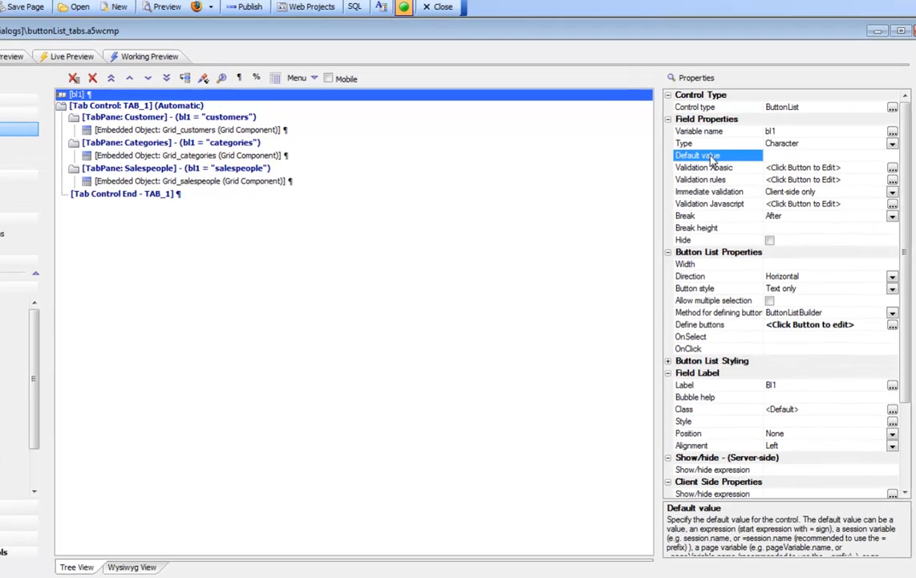
pyautogui.write('customers')
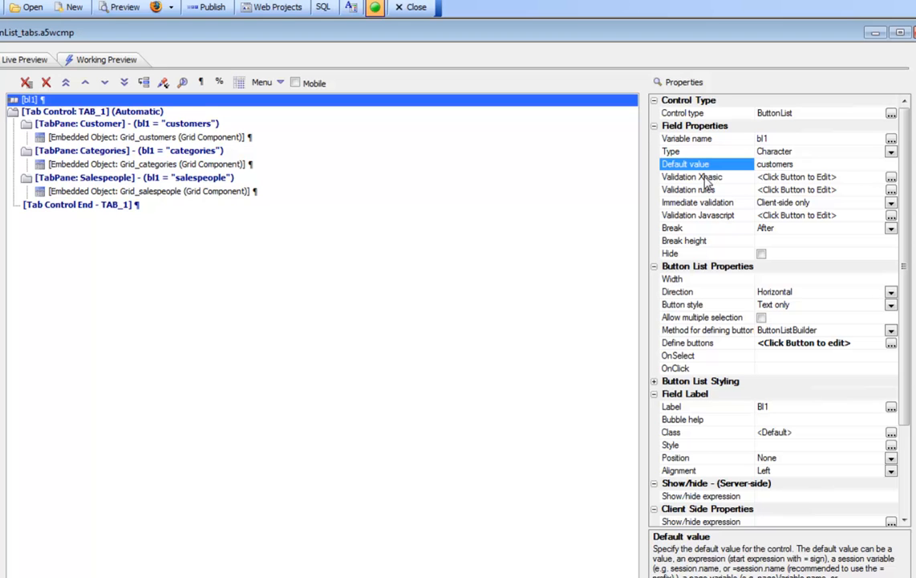
pyautogui.click(692, 176)
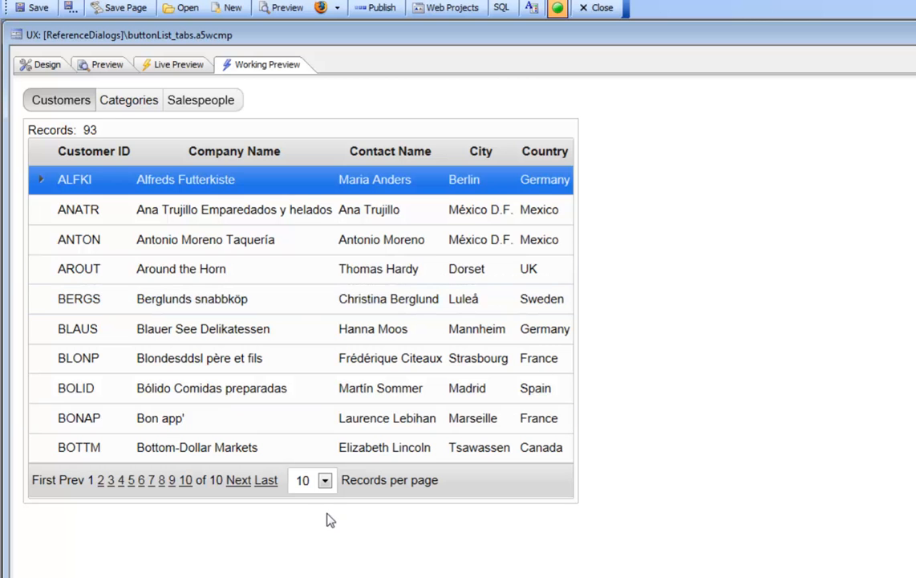
# Check the Categories and Salespeople grids, then return to Design and save the component.
pyautogui.click(128, 99)
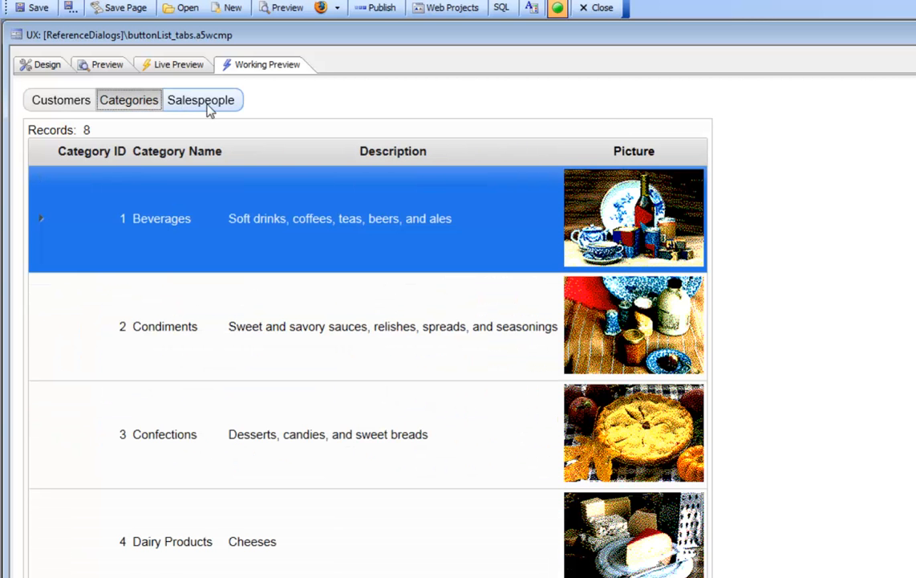
pyautogui.click(201, 100)
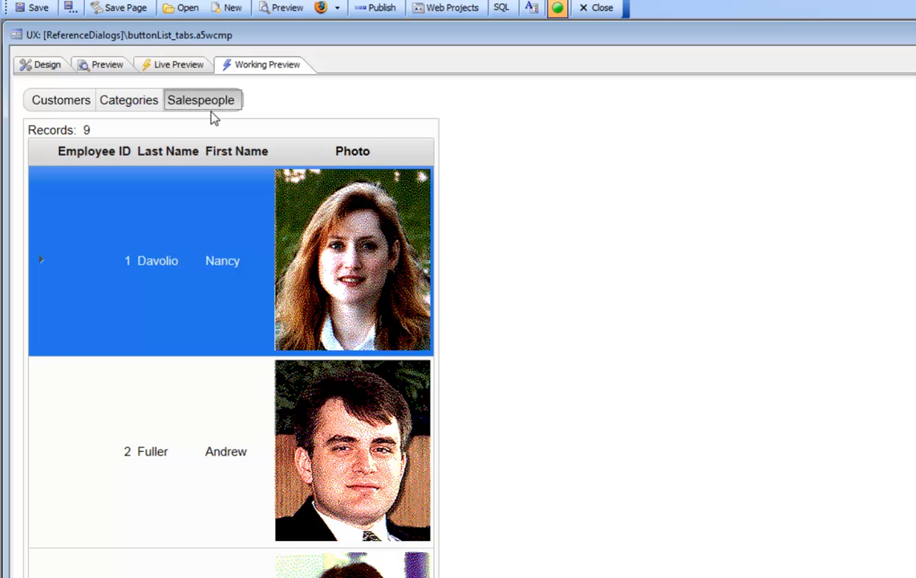
pyautogui.click(46, 64)
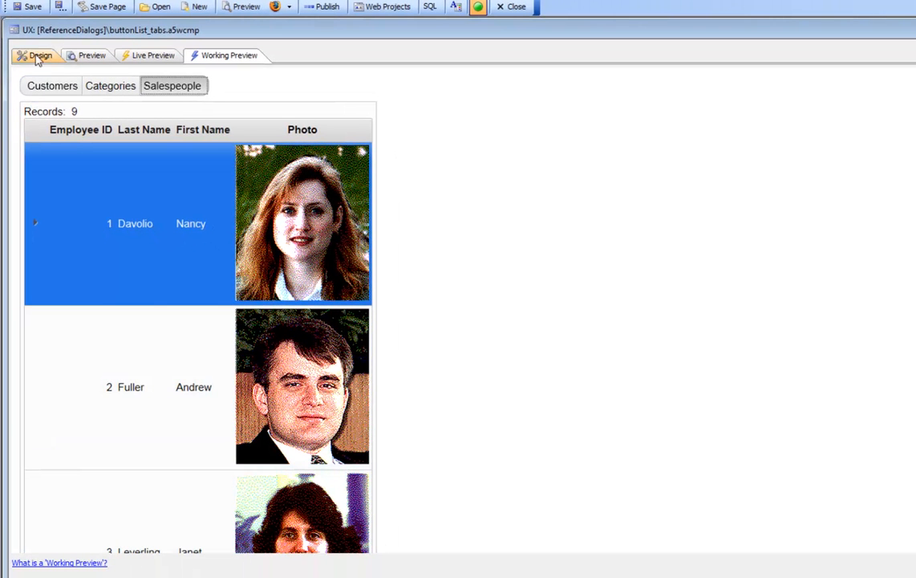
pyautogui.click(39, 54)
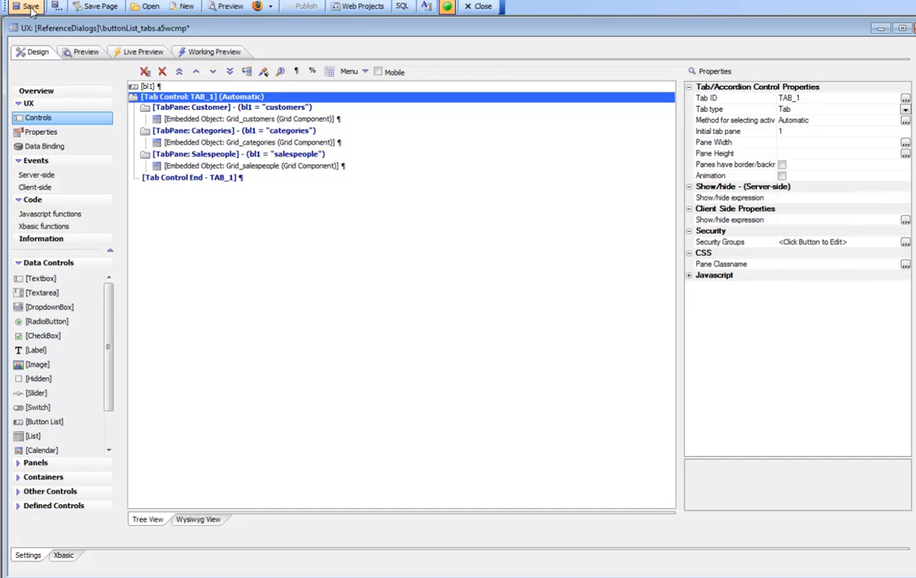
pyautogui.click(211, 51)
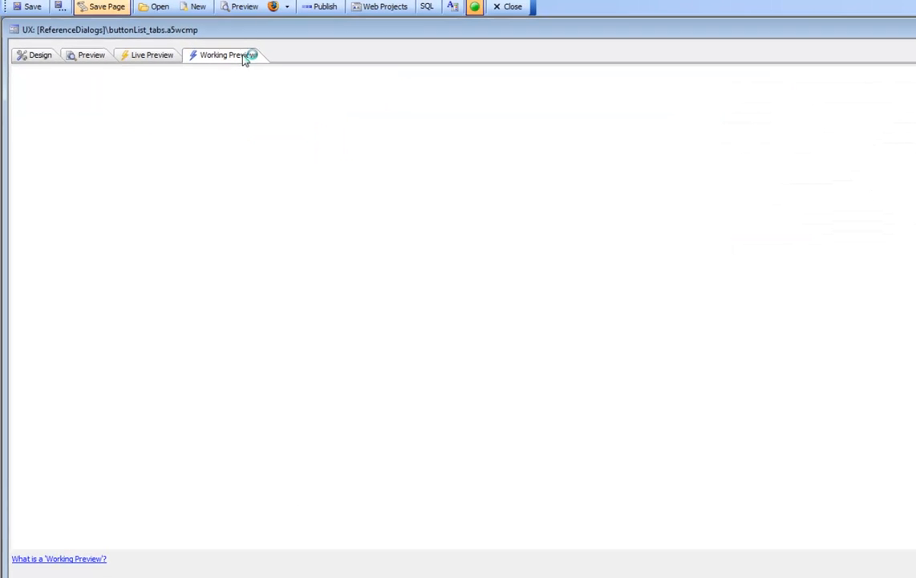
# Preview the borderless component and switch between the Categories and Salespeople grids.
pyautogui.click(227, 55)
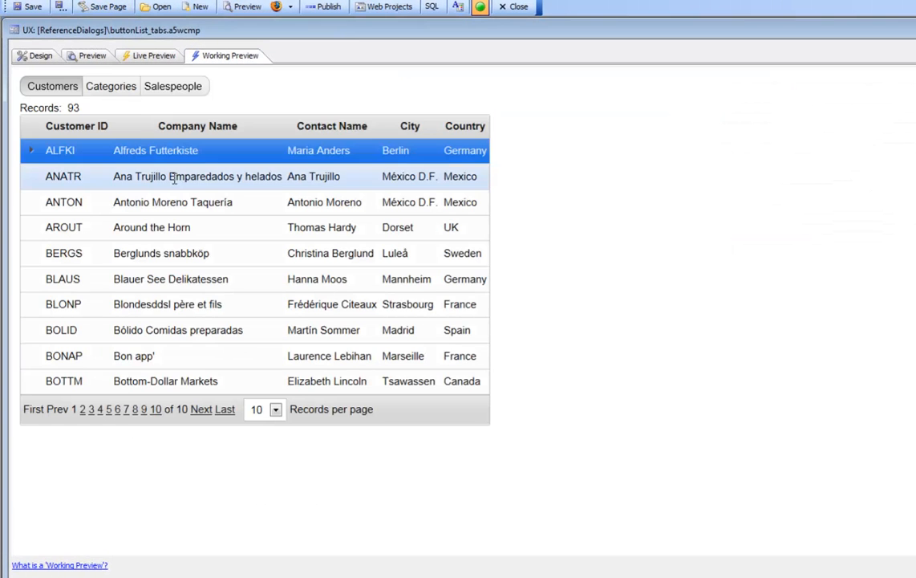
pyautogui.click(110, 85)
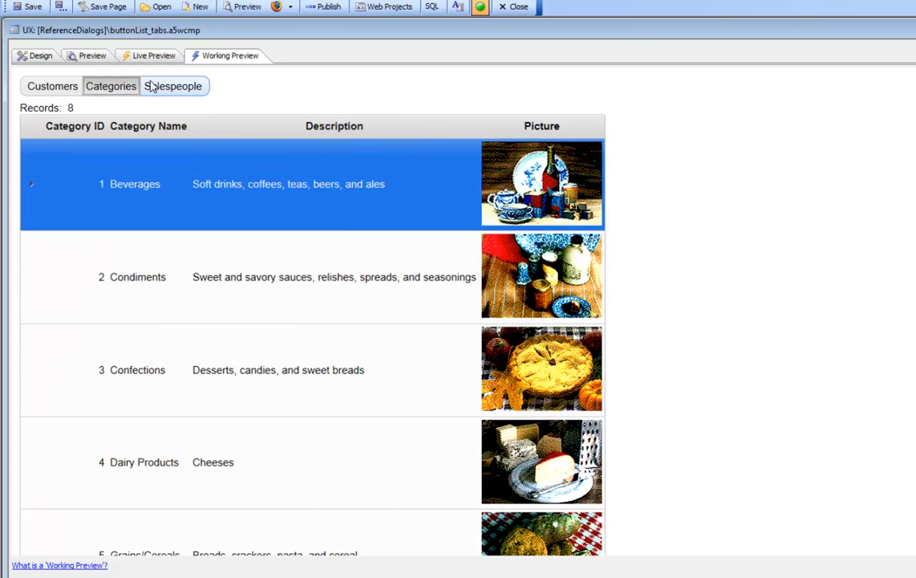
pyautogui.click(173, 86)
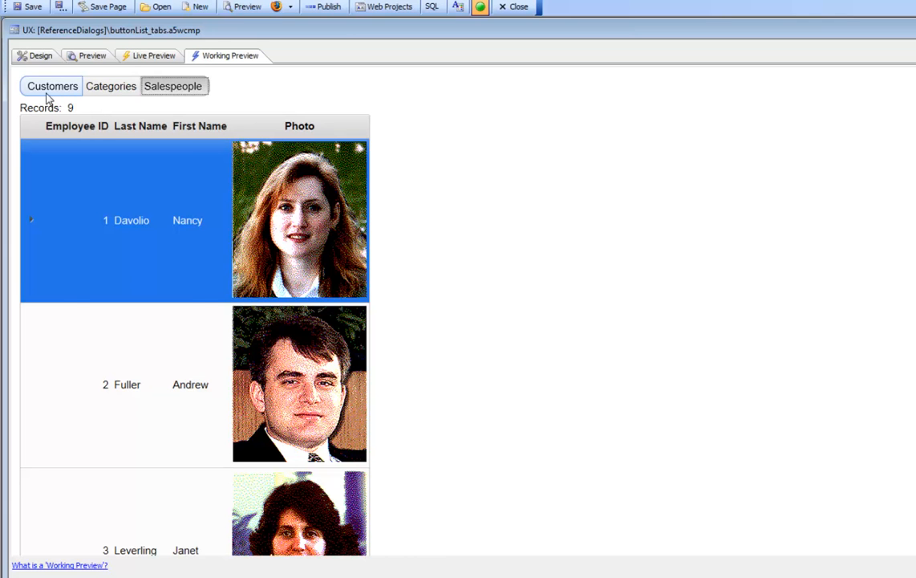
pyautogui.click(111, 85)
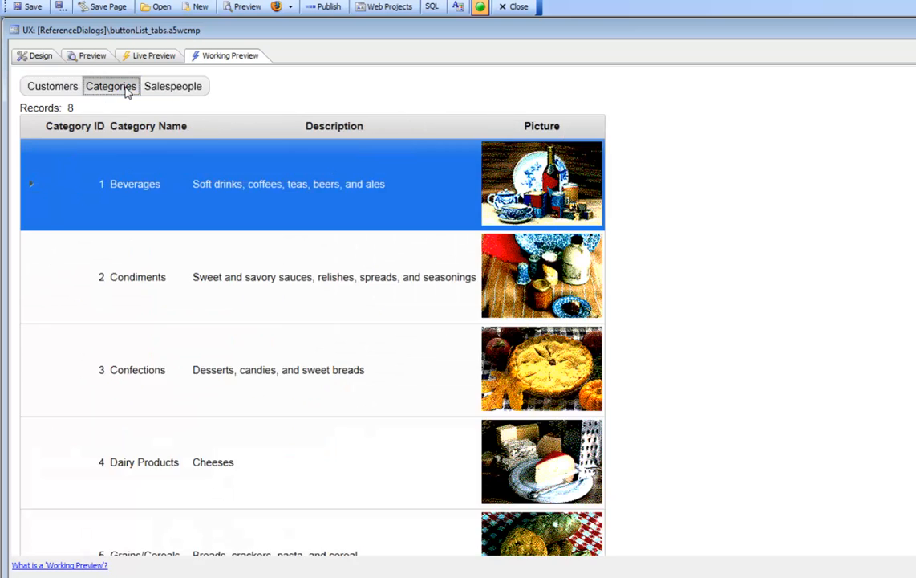